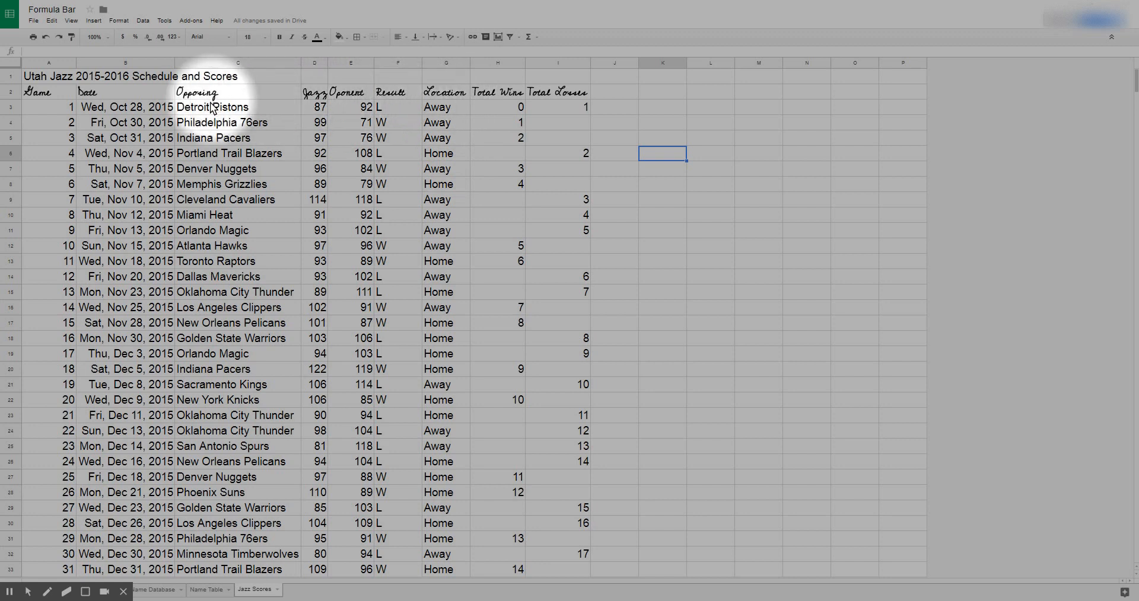
pyautogui.moveTo(216, 96)
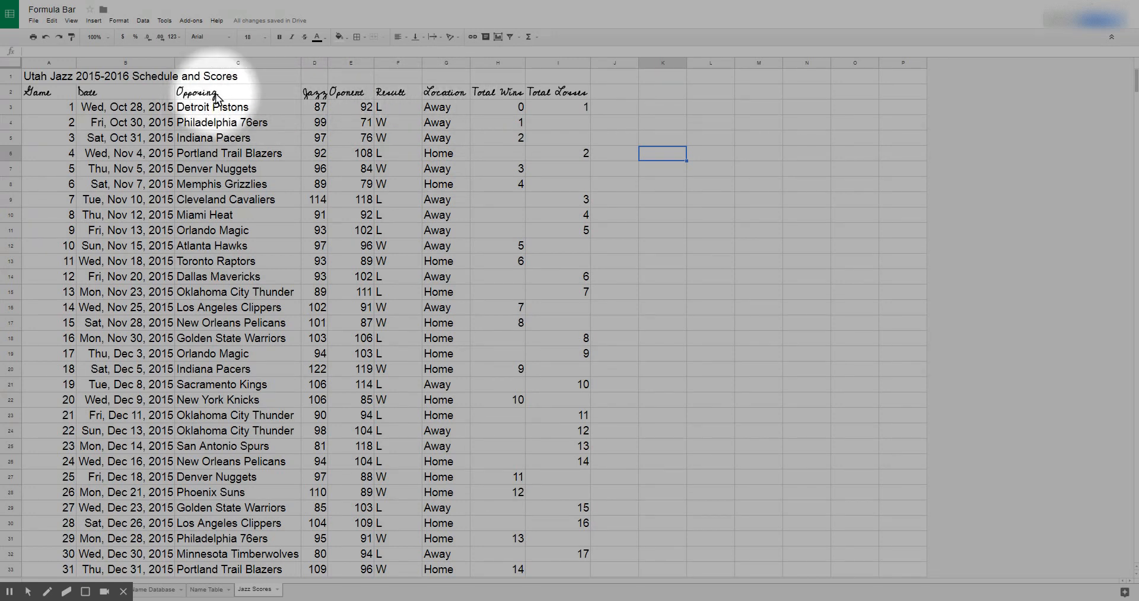
# Clear formatting on header row A2:I2, removing its script font, bold and italic
pyautogui.click(236, 92)
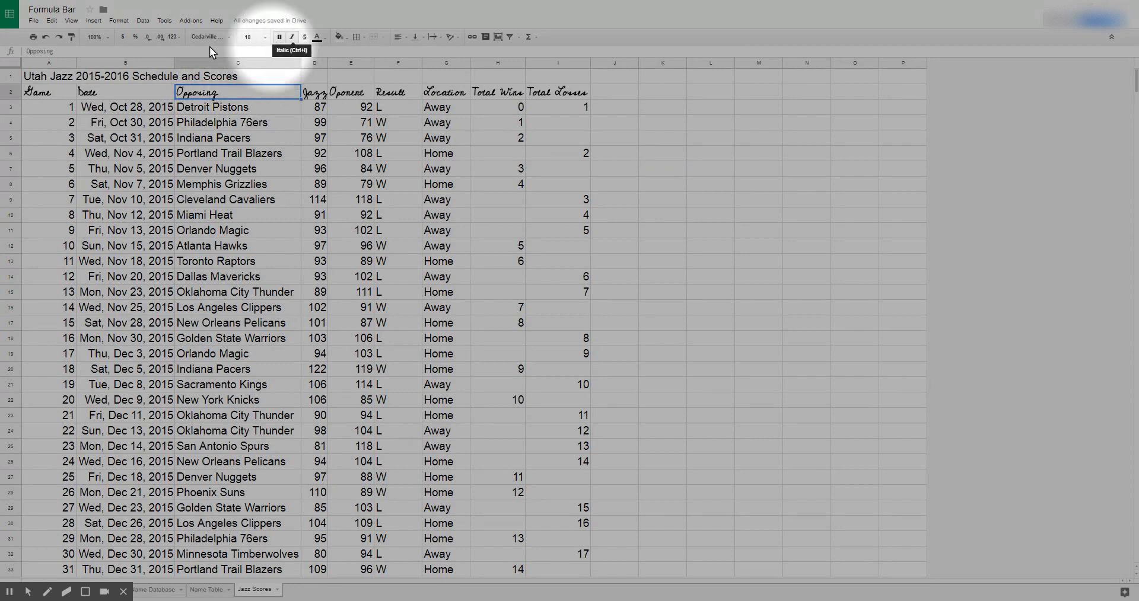
pyautogui.moveTo(250, 36)
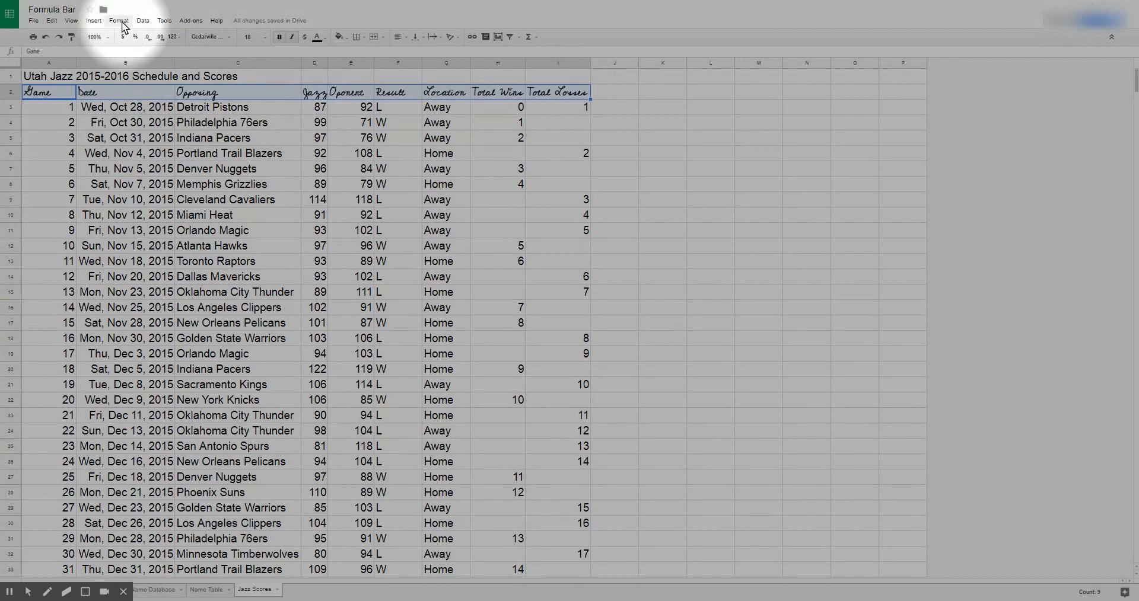
pyautogui.click(119, 20)
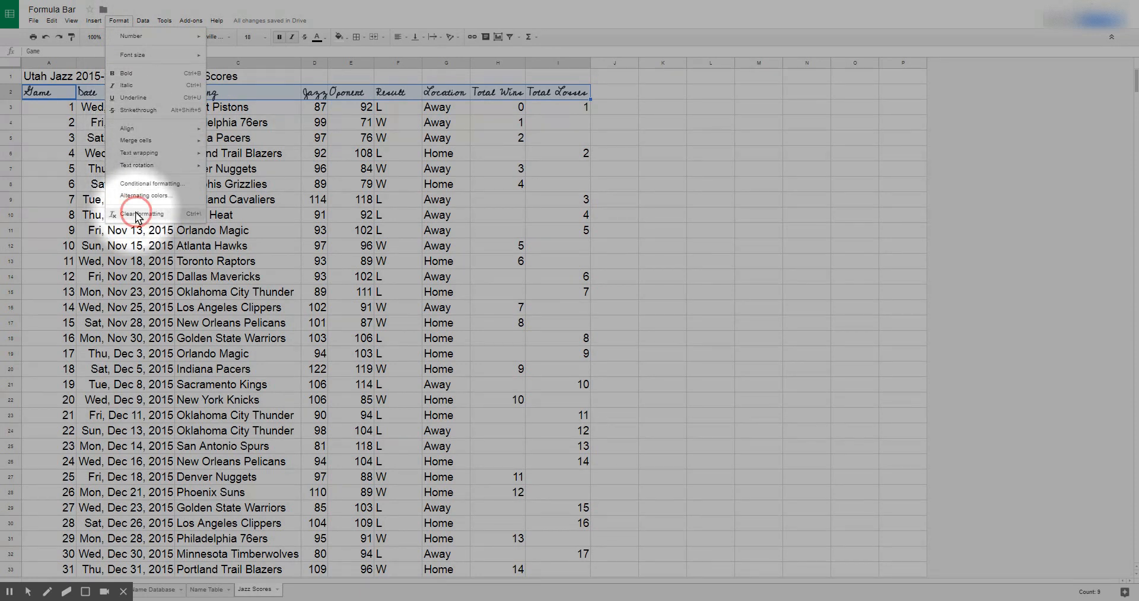
pyautogui.click(143, 214)
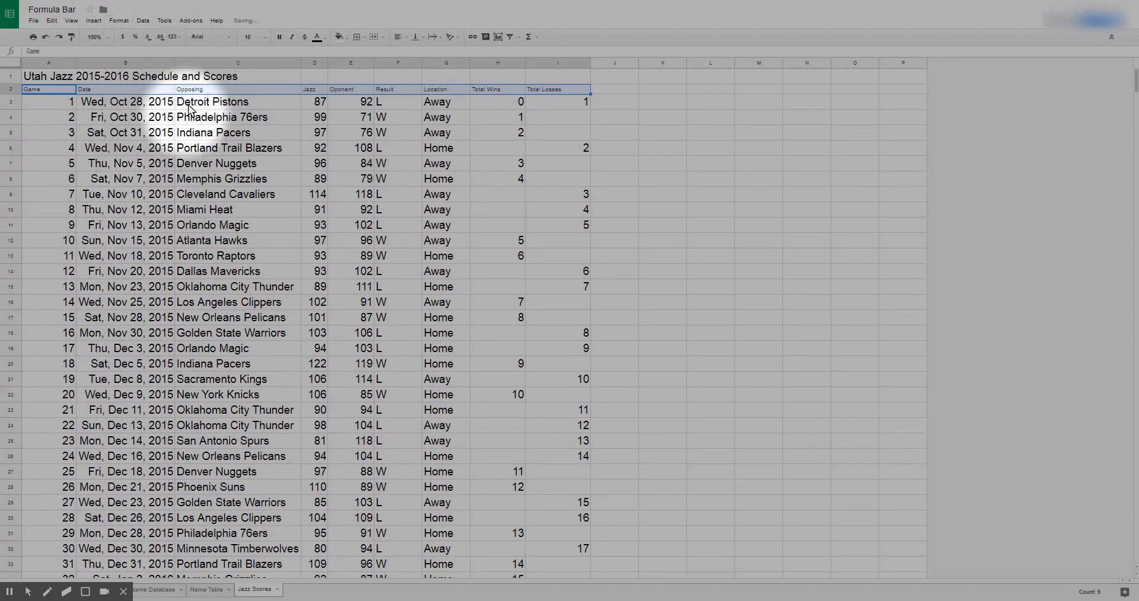